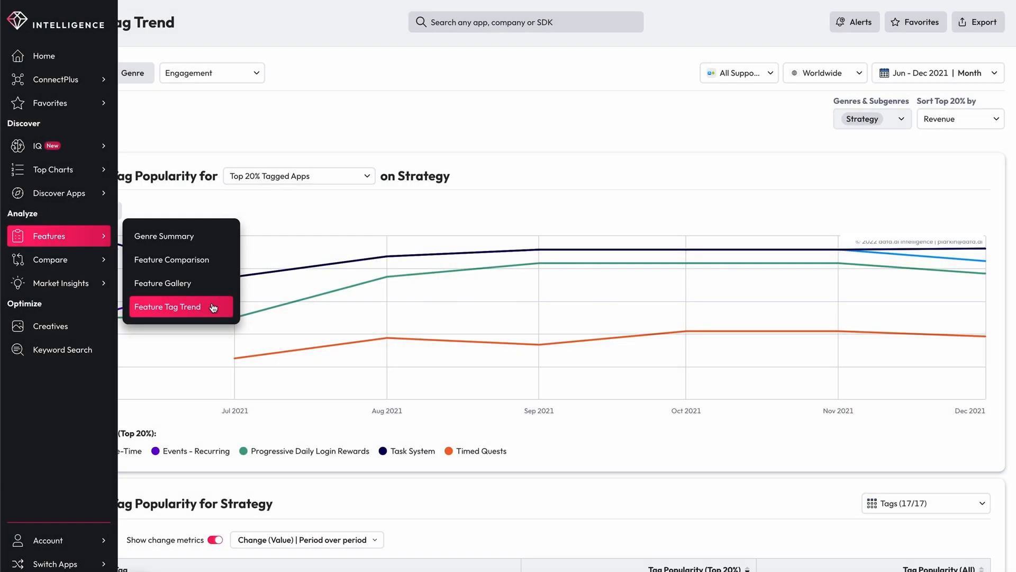
Filter the Feature Tag Trend report to the Strategy genre.
click(167, 307)
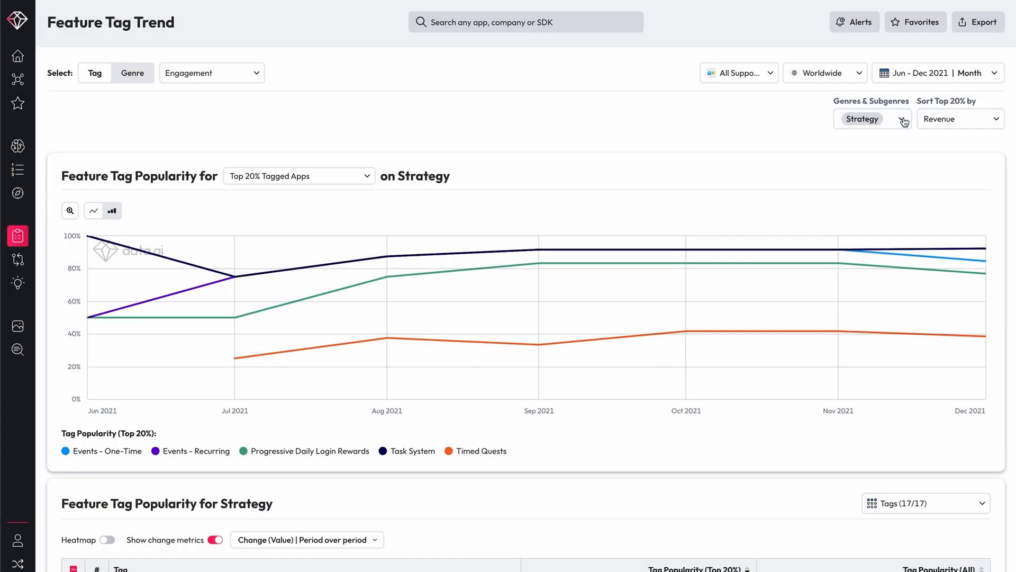
click(862, 118)
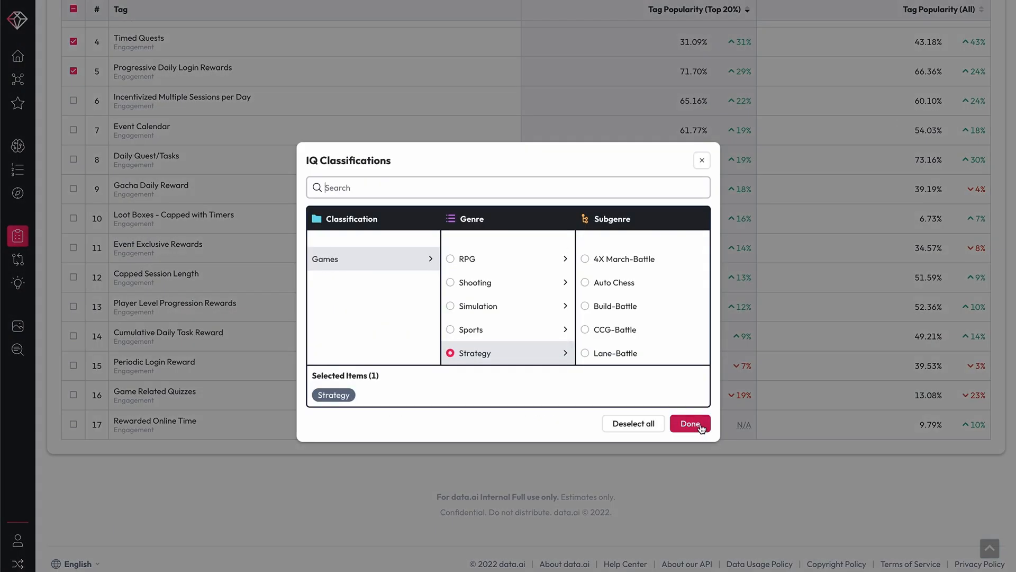
click(689, 424)
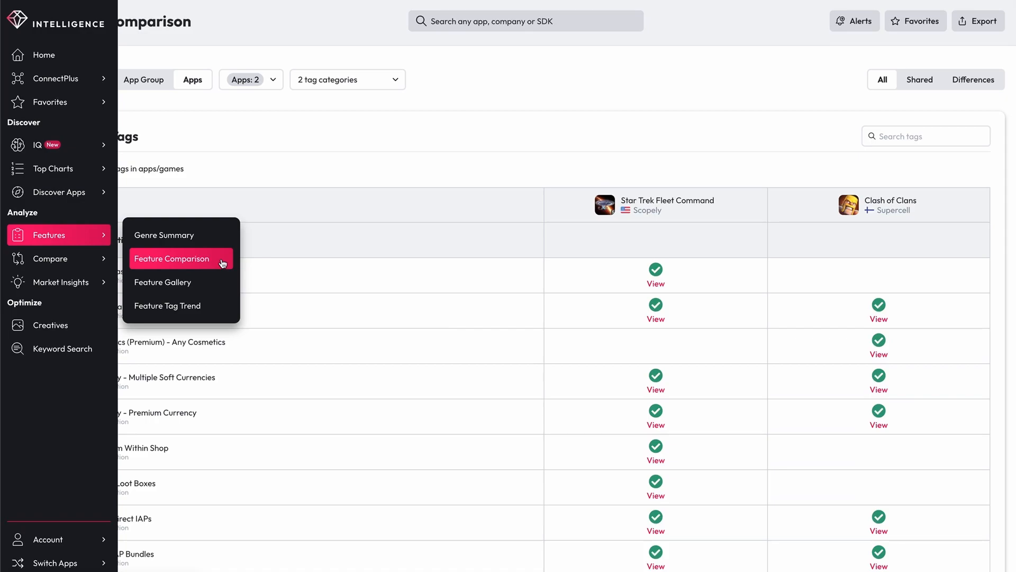
Review the Monetization and Engagement tag rows, down to Task System, for both games.
click(171, 258)
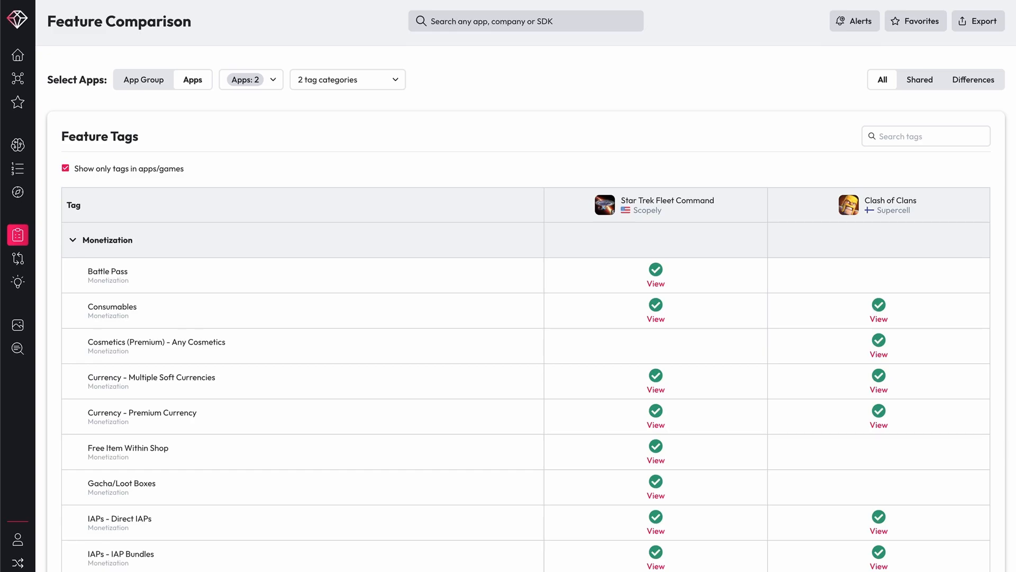
scroll(down, 3)
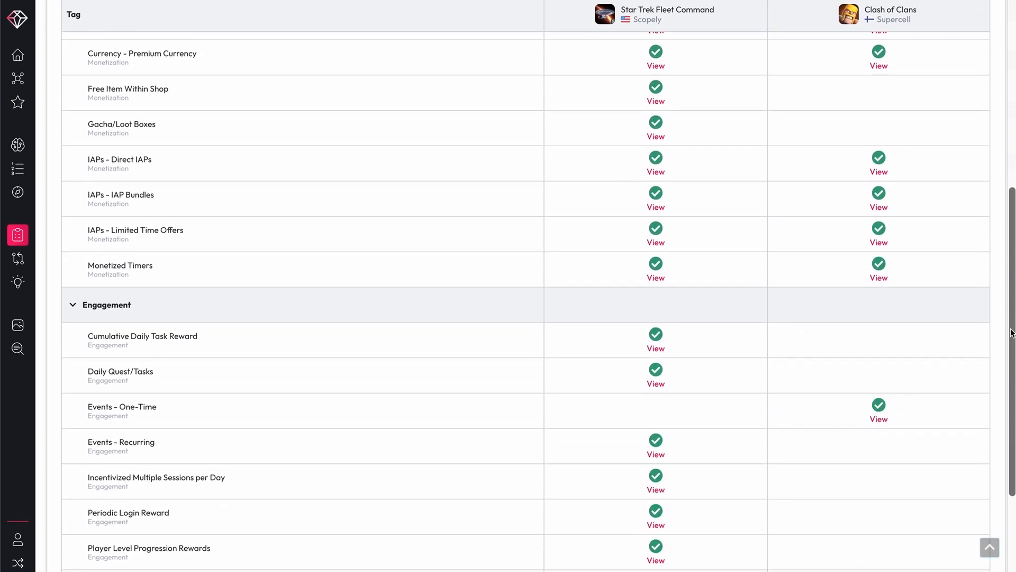
scroll(down, 3)
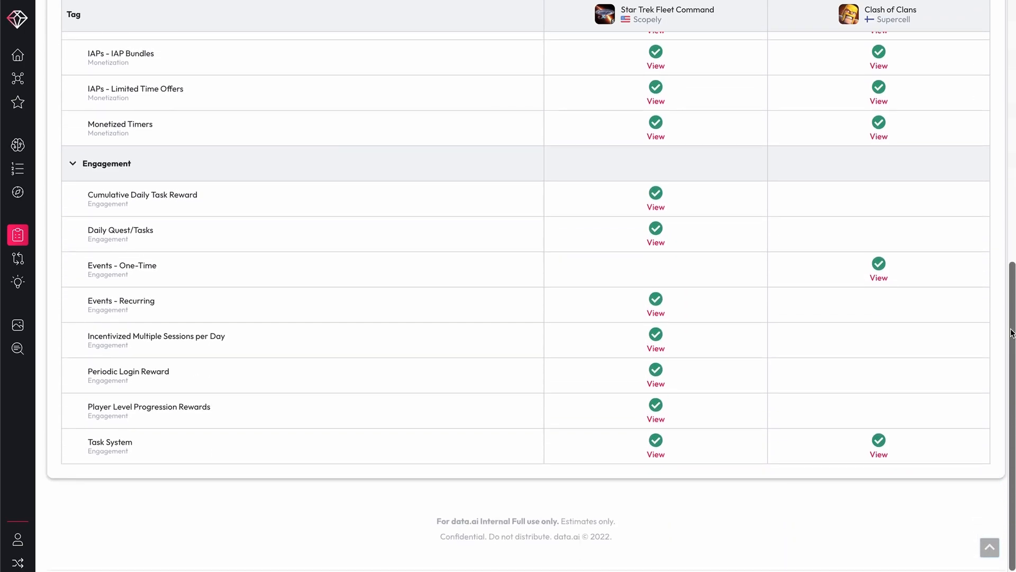